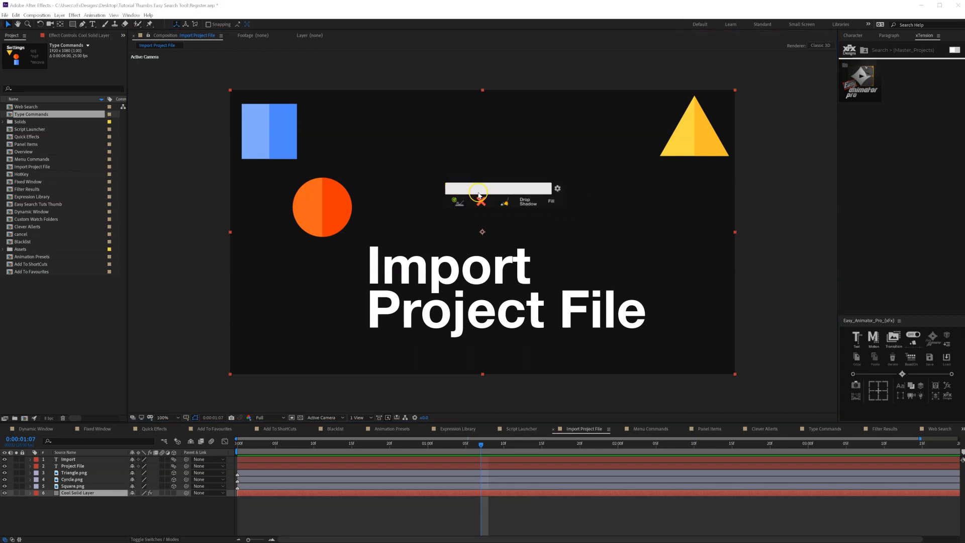
{"action": "mouse_move", "coordinate": [552, 193]}
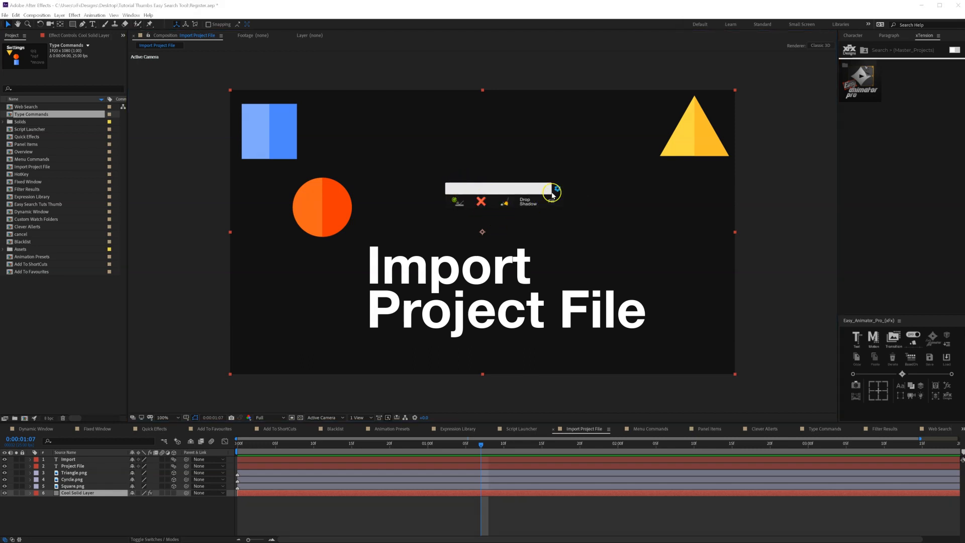
Reach the Custom Search Directories section of Easy Search settings, cancelling the folder chooser.
{"action": "left_click", "coordinate": [553, 190]}
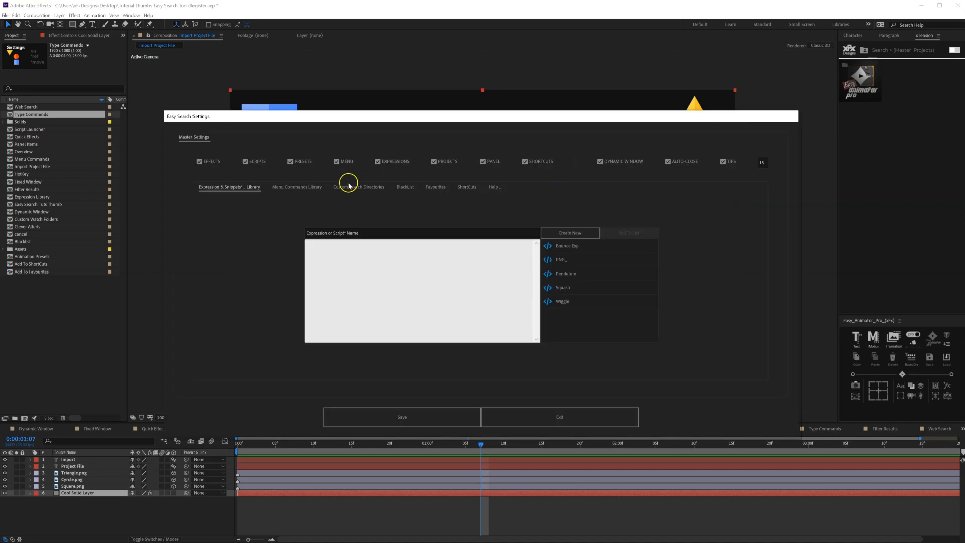
{"action": "left_click", "coordinate": [359, 187]}
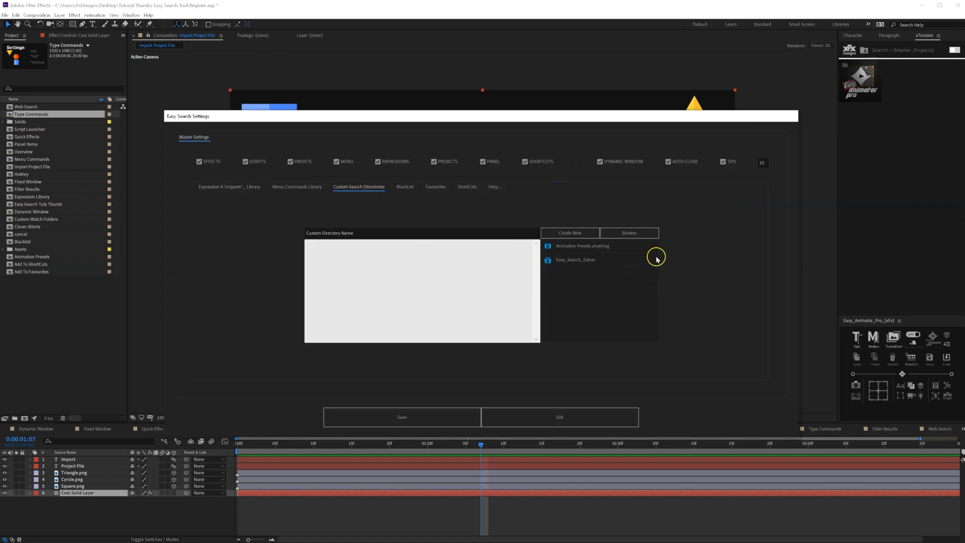
{"action": "left_click", "coordinate": [628, 233]}
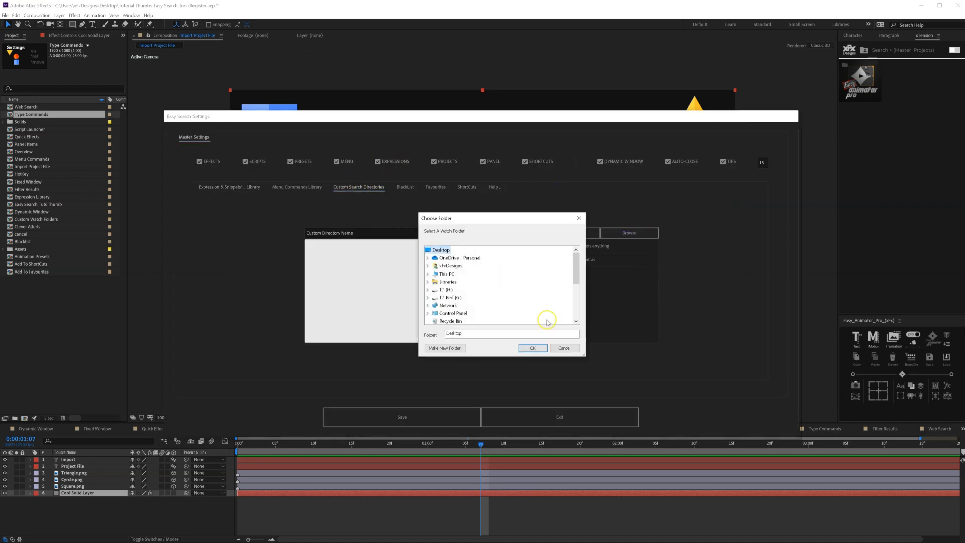
{"action": "left_click", "coordinate": [562, 348]}
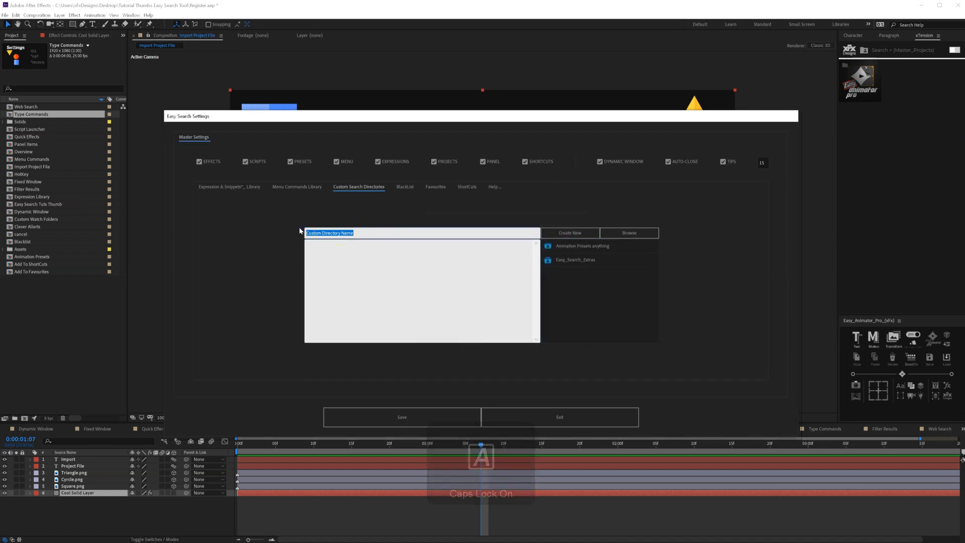
Add a 'Test Projects' directory pointing to the Project Files folder to the custom list.
{"action": "type", "text": "Test Projects"}
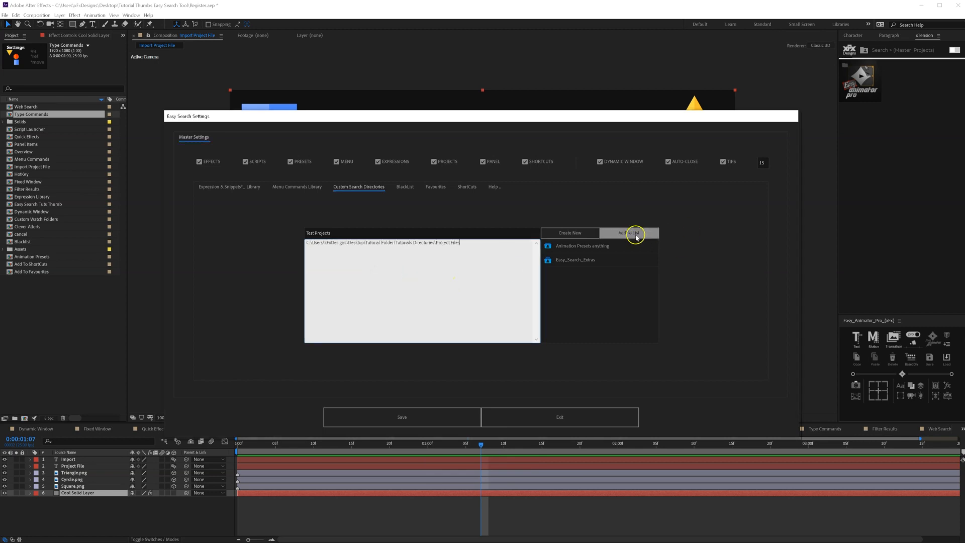
{"action": "triple_click", "coordinate": [396, 242]}
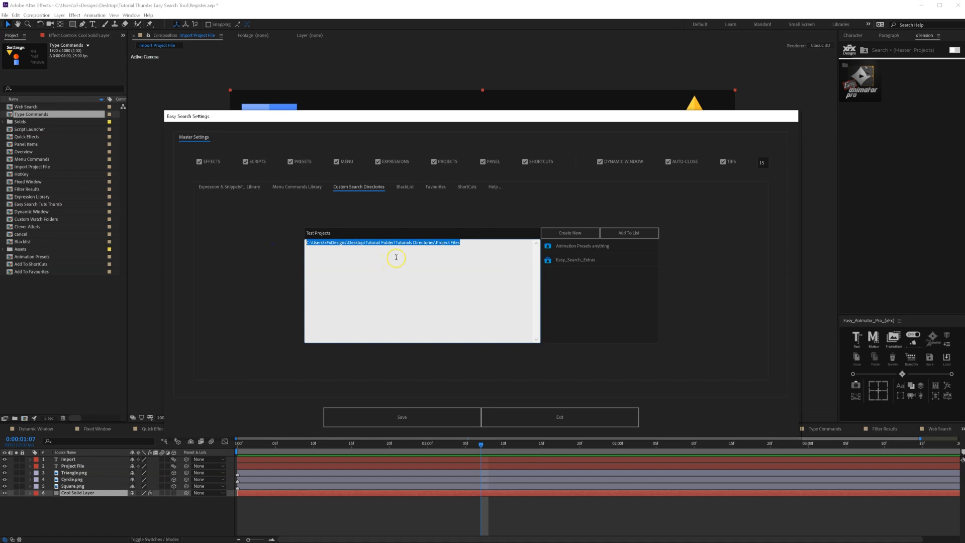
{"action": "left_click", "coordinate": [627, 232]}
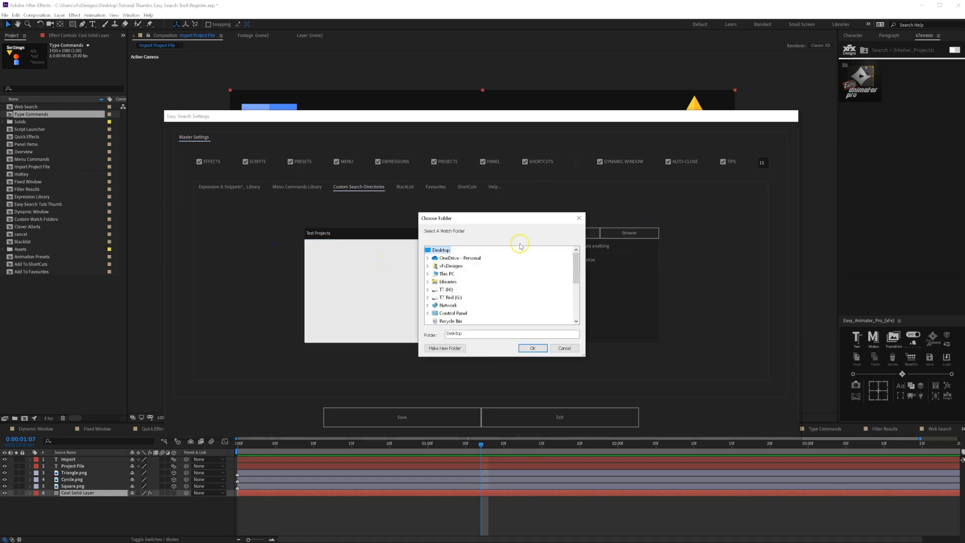
{"action": "left_click", "coordinate": [532, 347]}
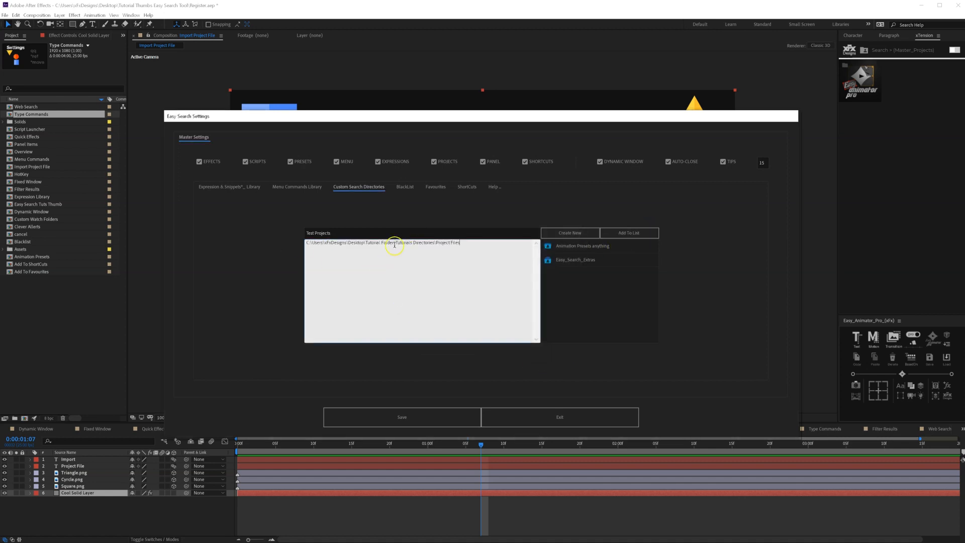
{"action": "left_click", "coordinate": [628, 232]}
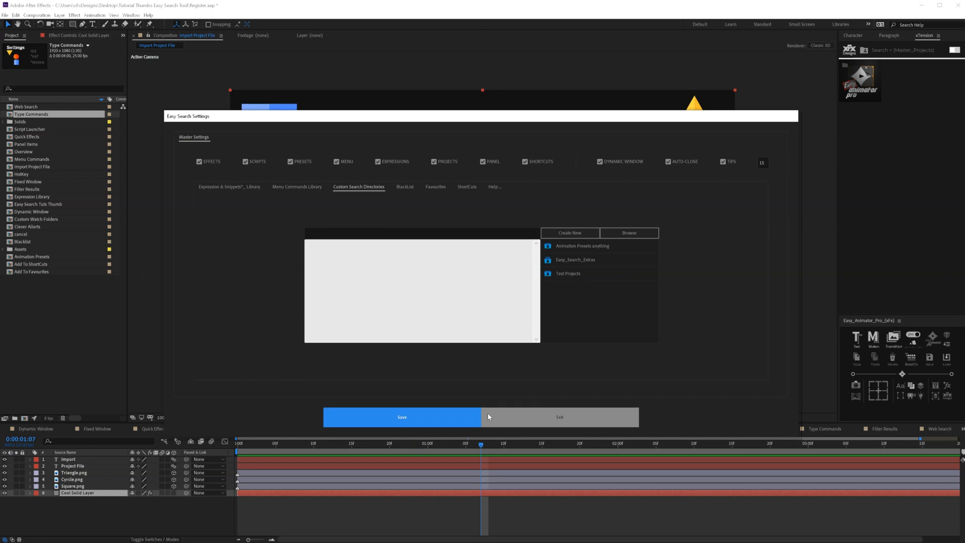
Save the settings, search 'test' and import Test Project File 01.aep into the project.
{"action": "left_click", "coordinate": [559, 416]}
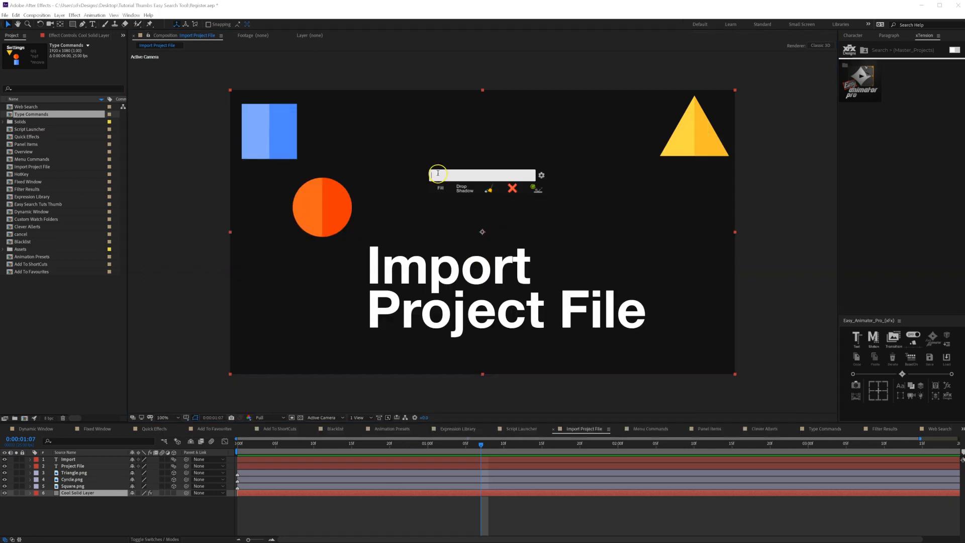
{"action": "type", "text": "test"}
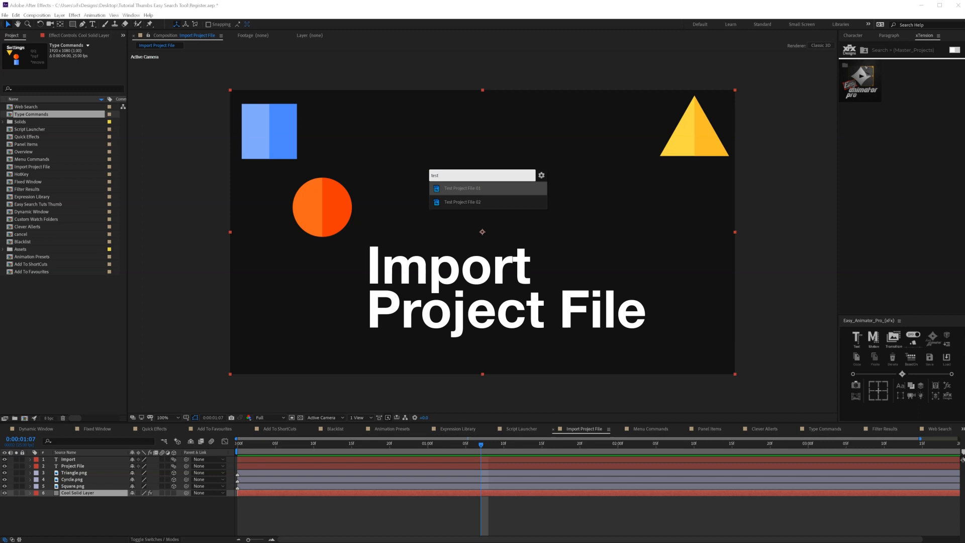
{"action": "left_click", "coordinate": [462, 203]}
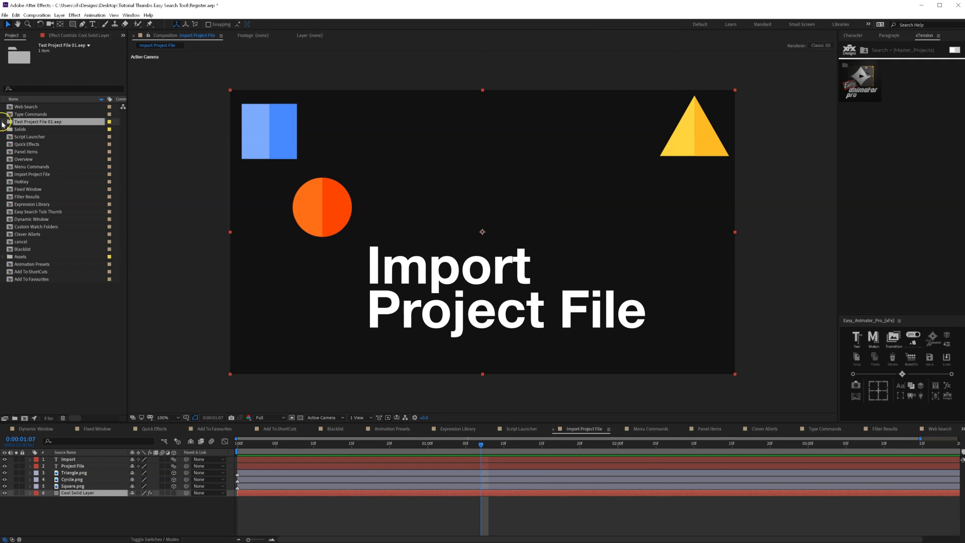
Open the Test 01 composition, search 'projec' to import a second project, and expand its folder.
{"action": "double_click", "coordinate": [28, 130]}
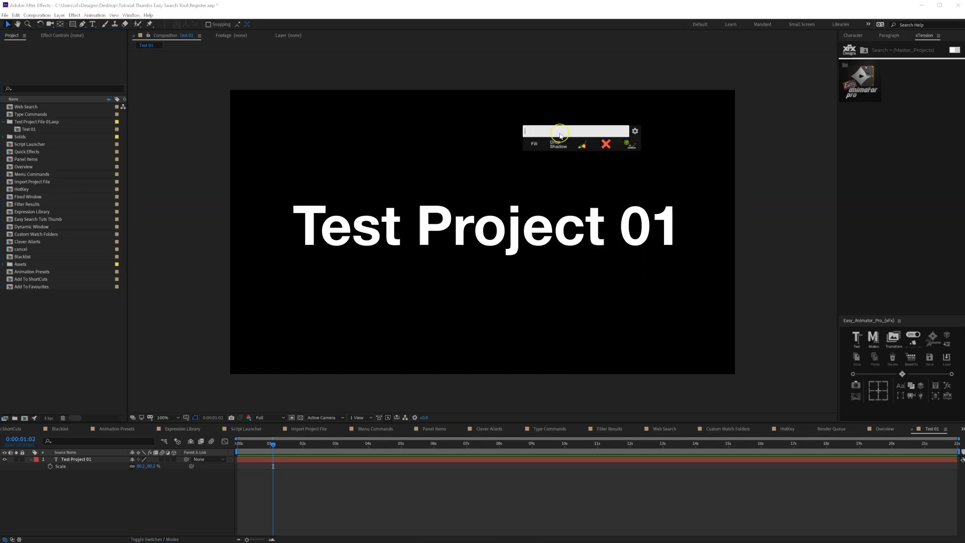
{"action": "type", "text": "projec"}
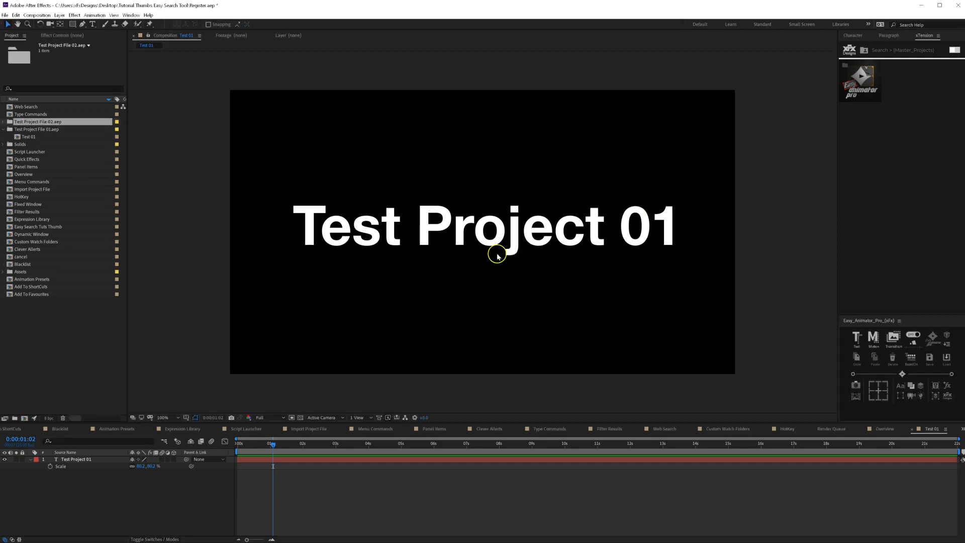
{"action": "left_click", "coordinate": [4, 121]}
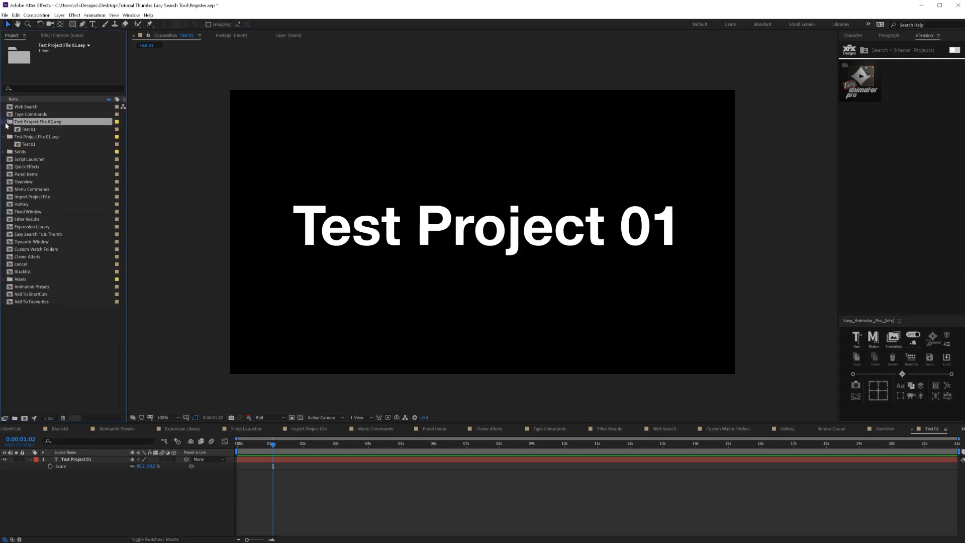
Remove the imported test project folders, returning to the Import Project File composition.
{"action": "left_click", "coordinate": [28, 128]}
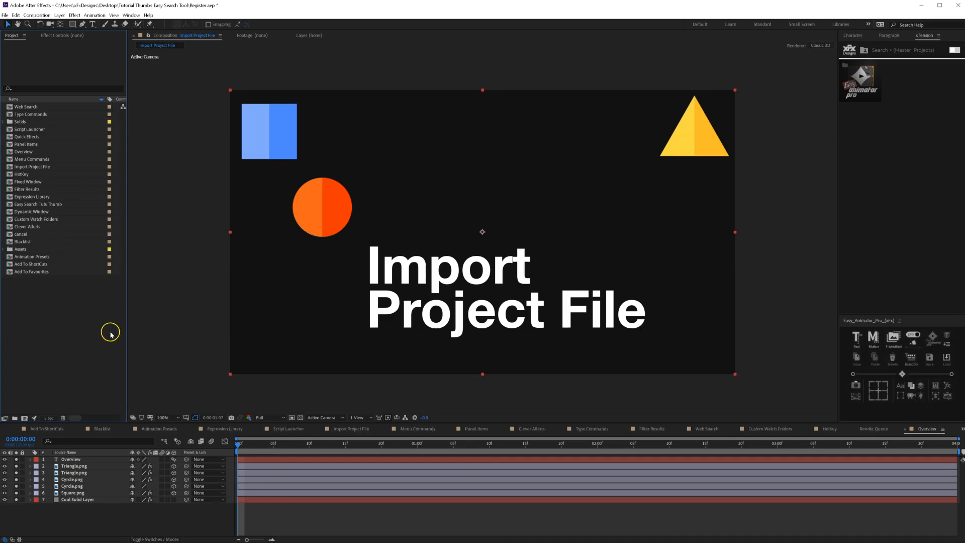
{"action": "mouse_move", "coordinate": [328, 339]}
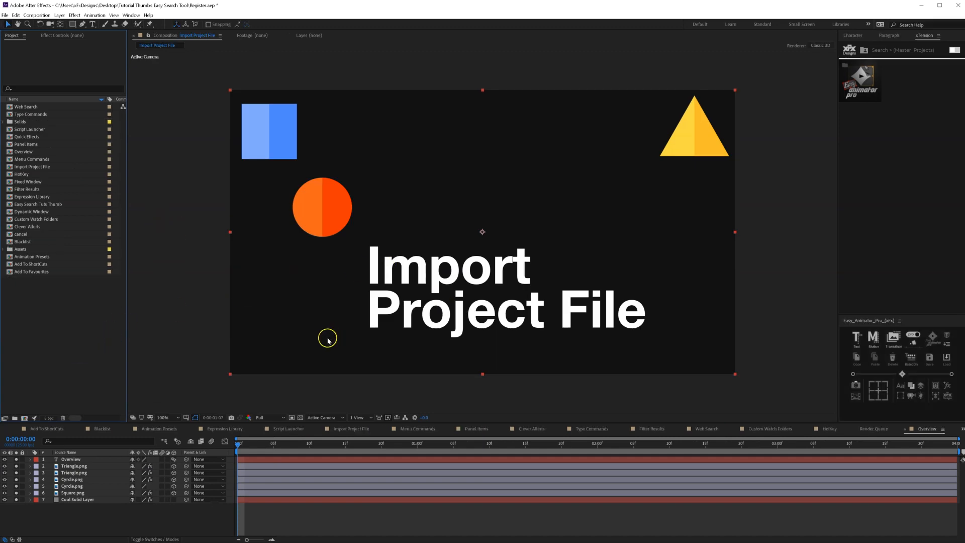